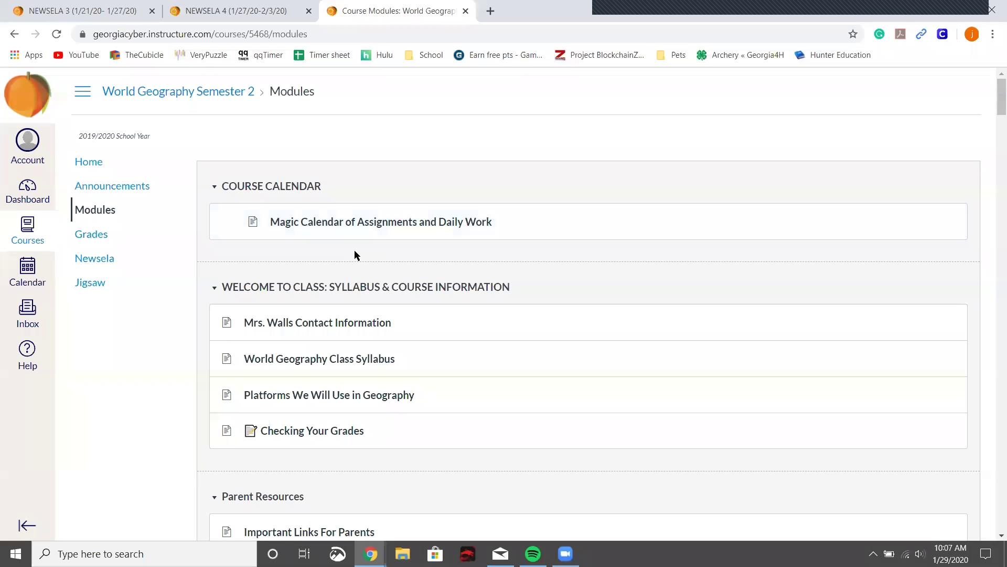
Open the NEWSELA 1 (1/6/20-1/13/20) assignment from the Newsela Assignments module.
scroll("down", 3)
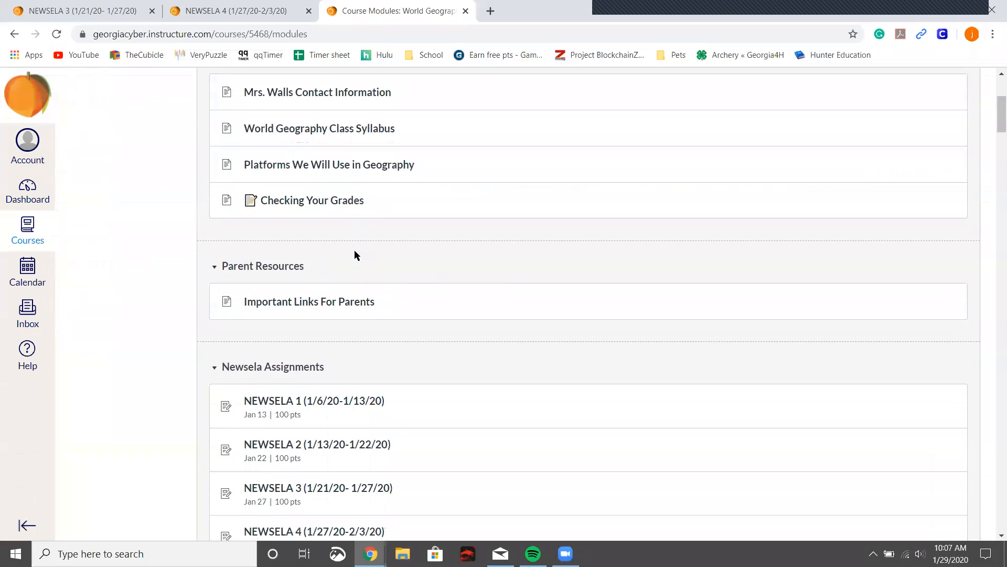
scroll("down", 3)
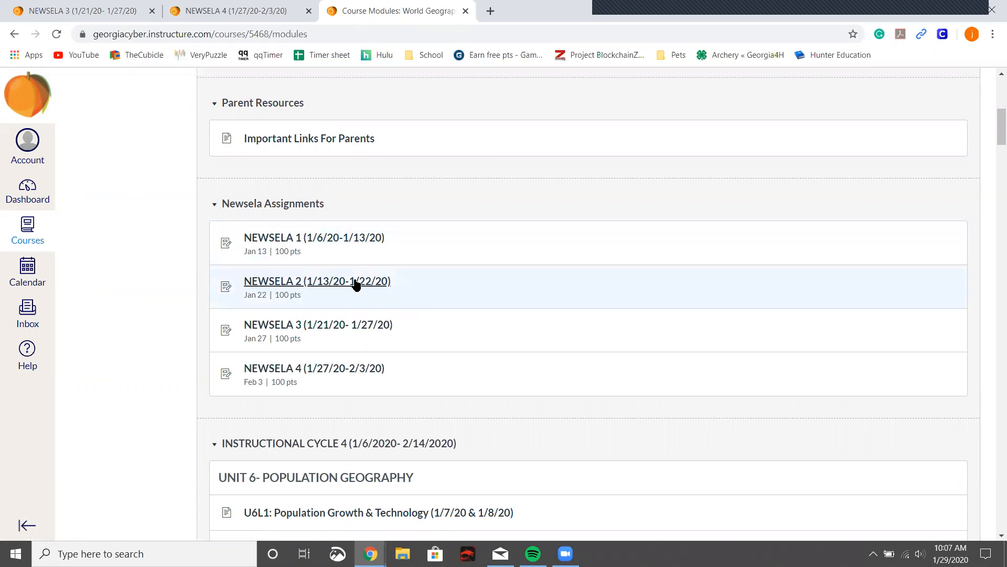
left_click(330, 245)
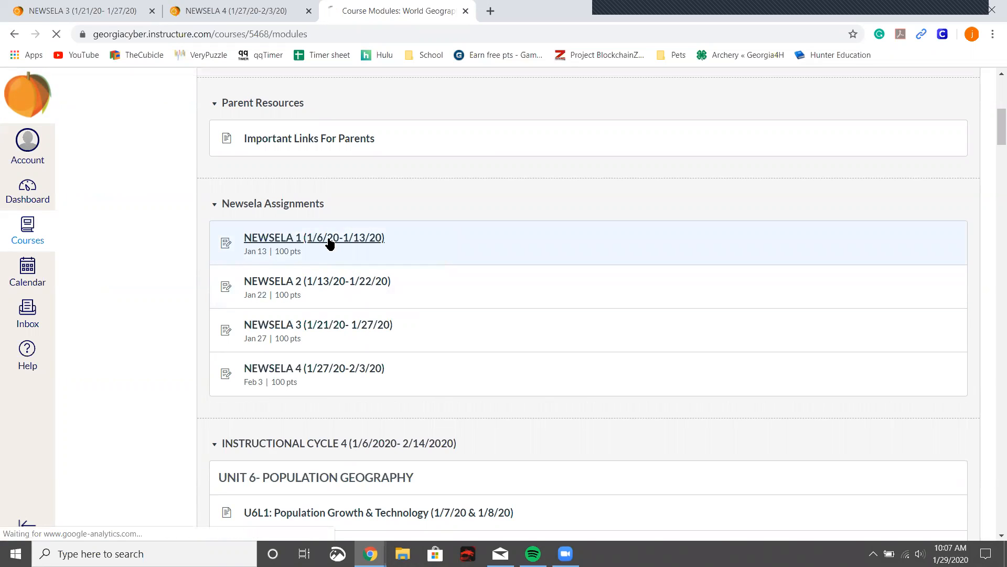
left_click(330, 237)
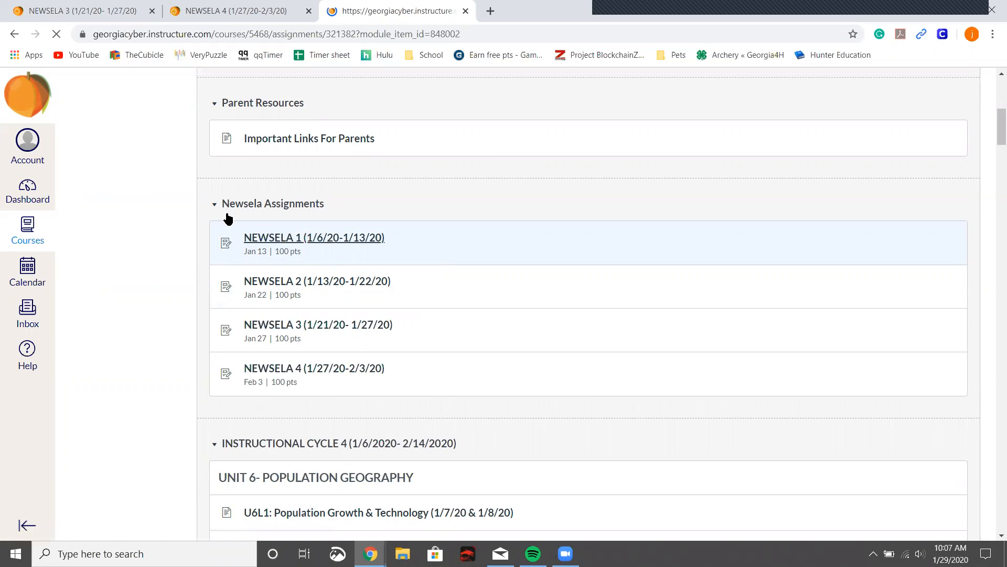
left_click(313, 237)
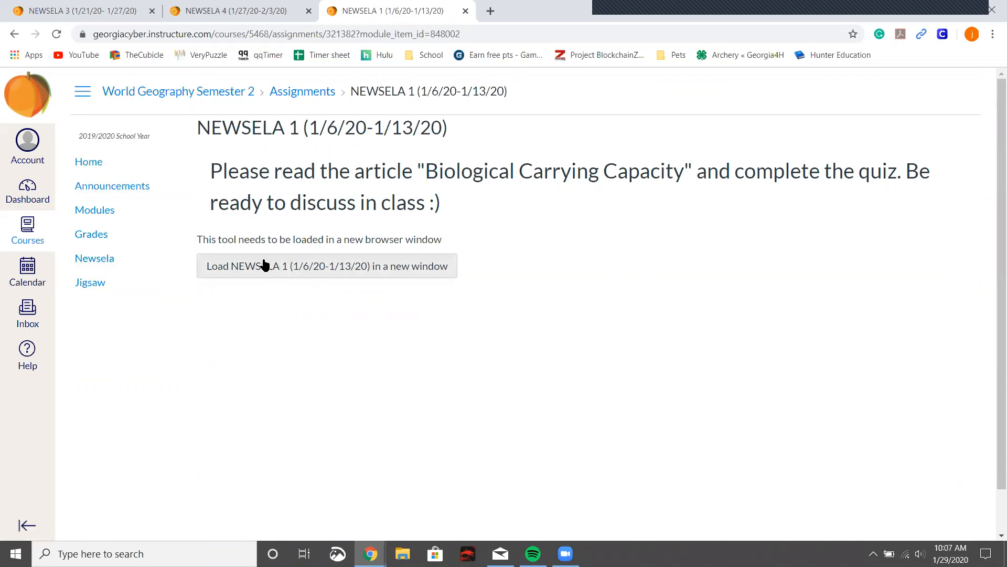
mouse_move(318, 275)
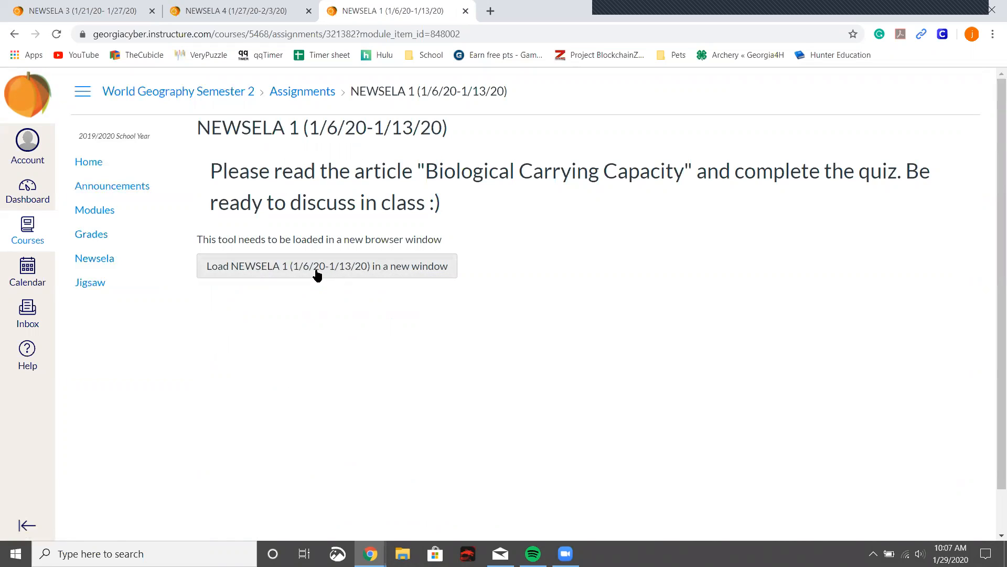
Launch NEWSELA 1 in a new window and open the Biological Carrying Capacity article card.
left_click(327, 265)
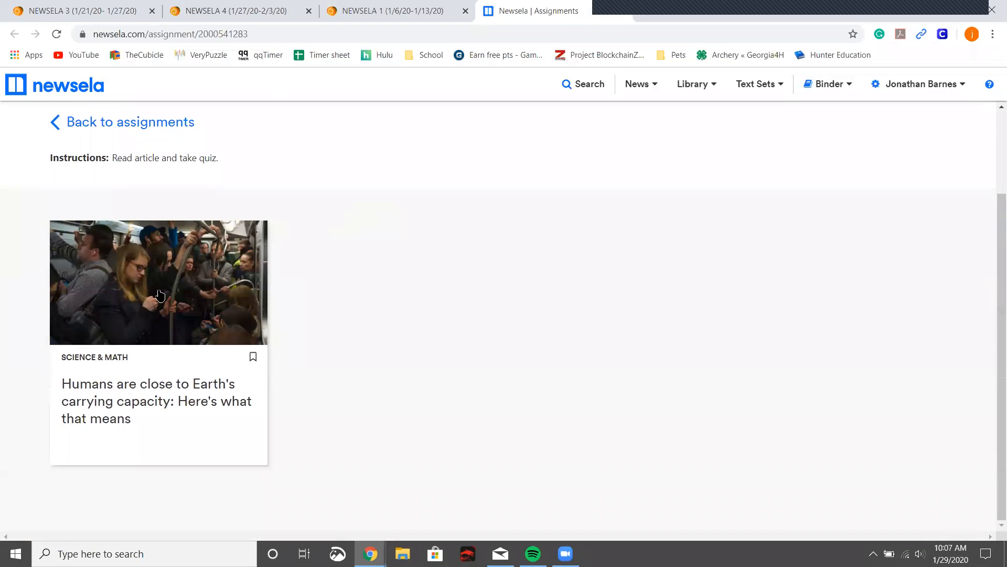
left_click(159, 296)
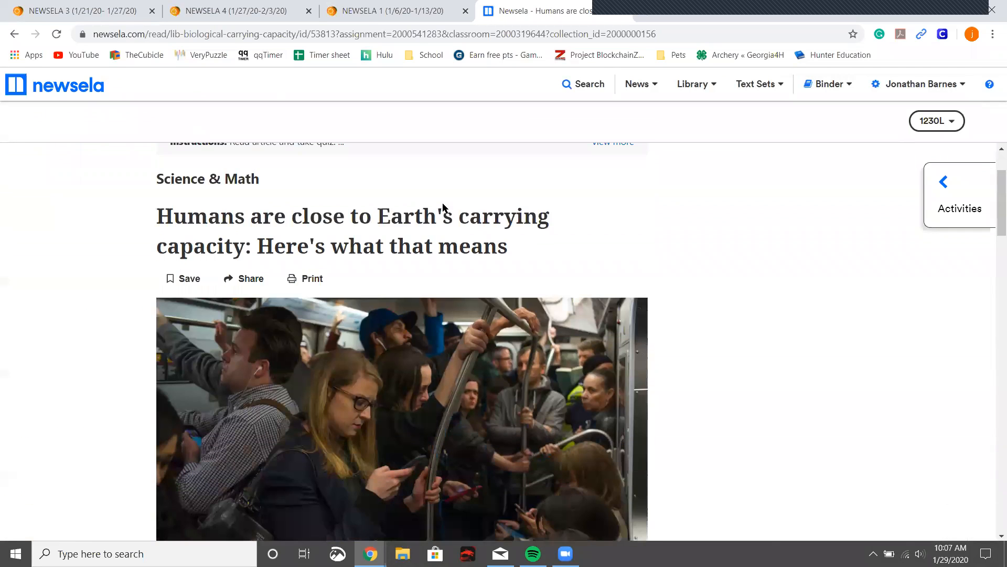
Read down the article to the quiz and return to the overpopulation section.
scroll("down", 3)
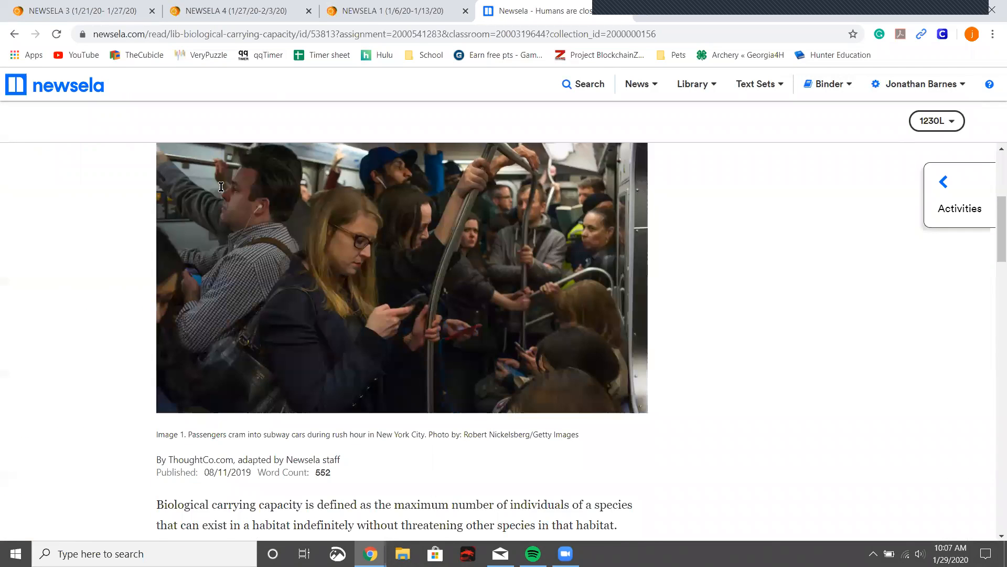
scroll("down", 3)
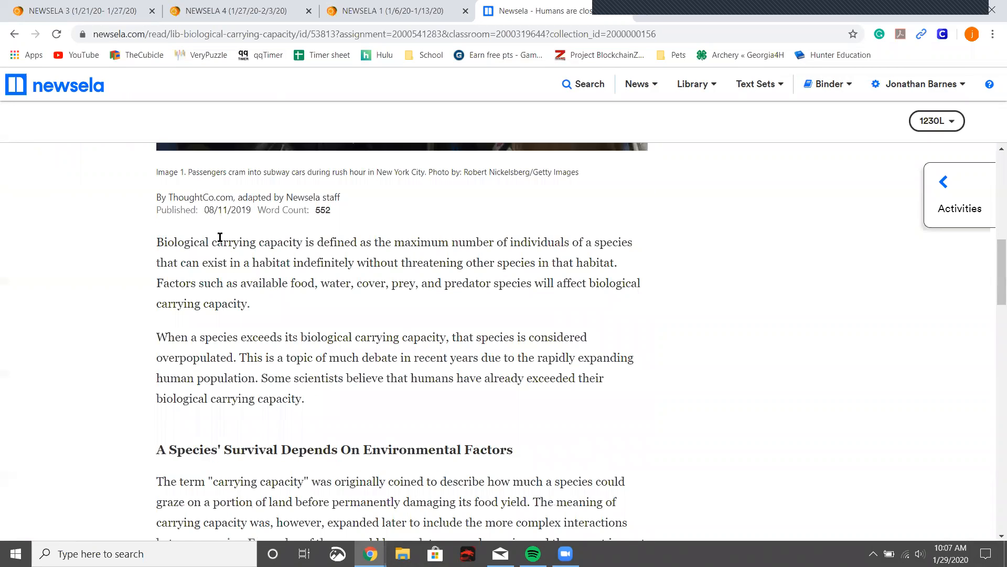
scroll("down", 3)
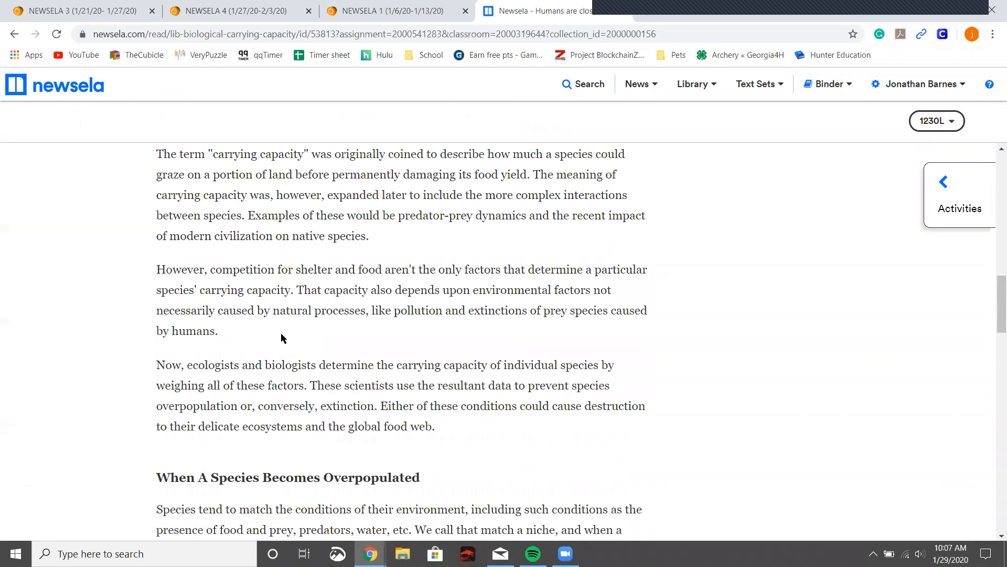
scroll("down", 3)
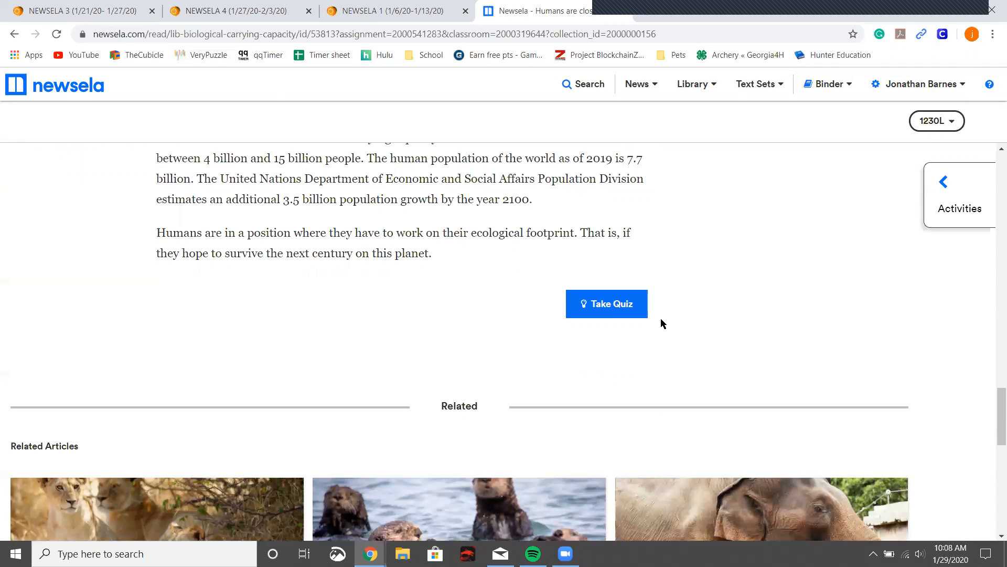
mouse_move(831, 338)
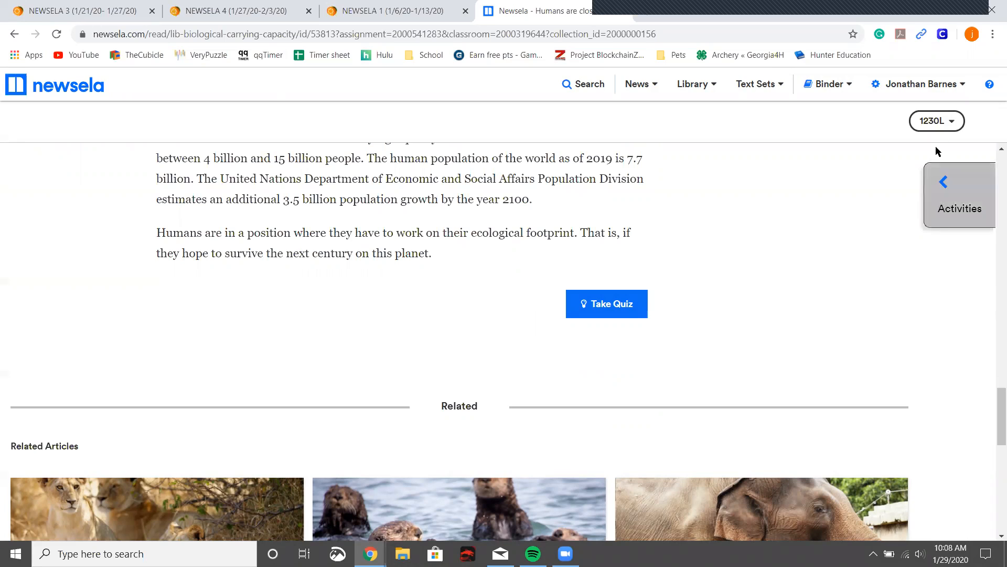
mouse_move(922, 476)
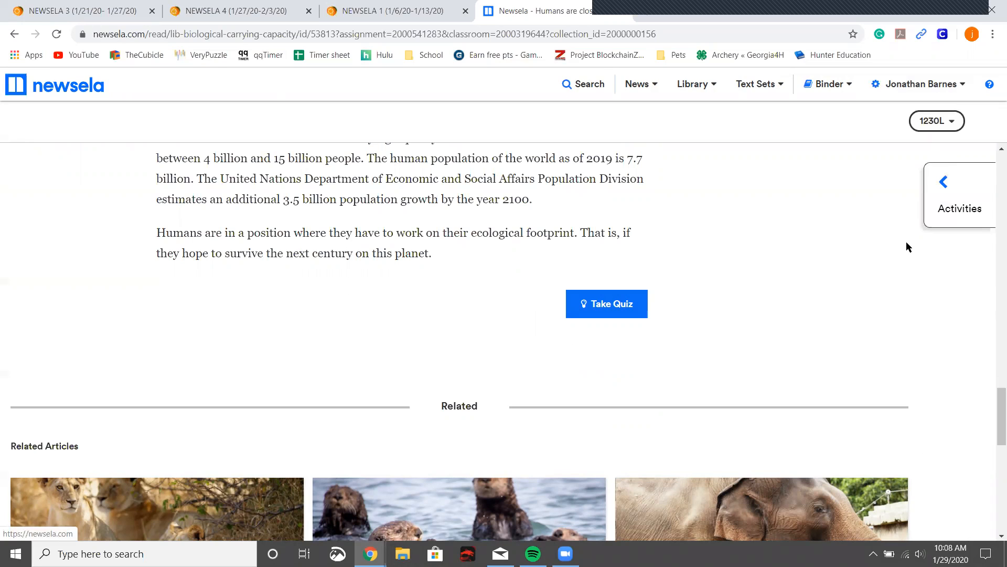
mouse_move(733, 347)
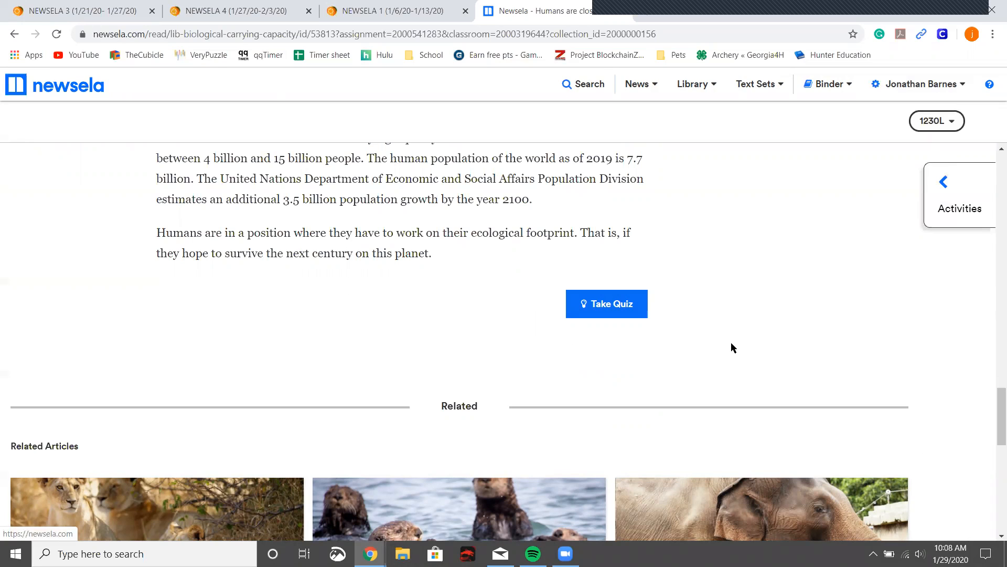
scroll("up", 3)
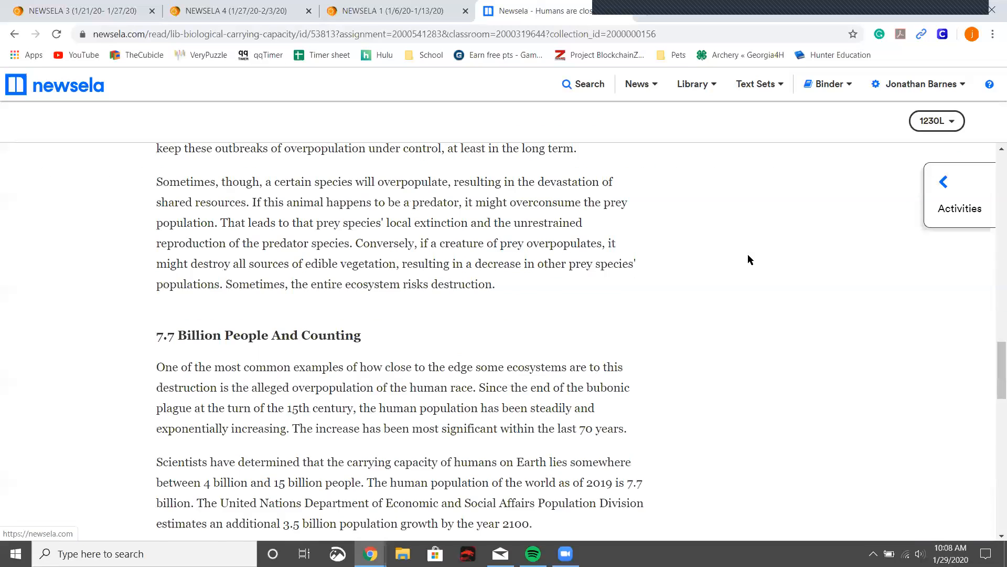
scroll("up", 3)
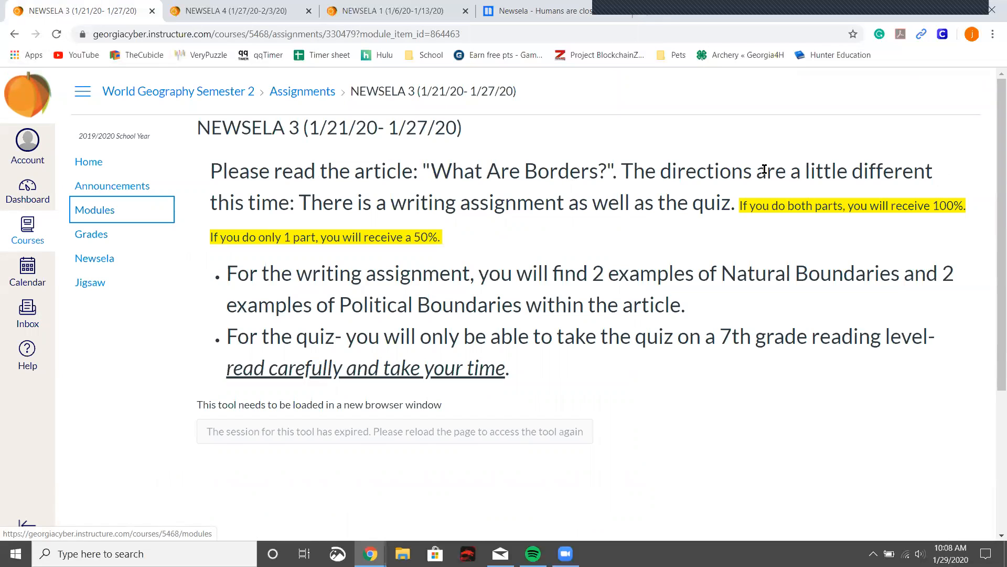
mouse_move(481, 291)
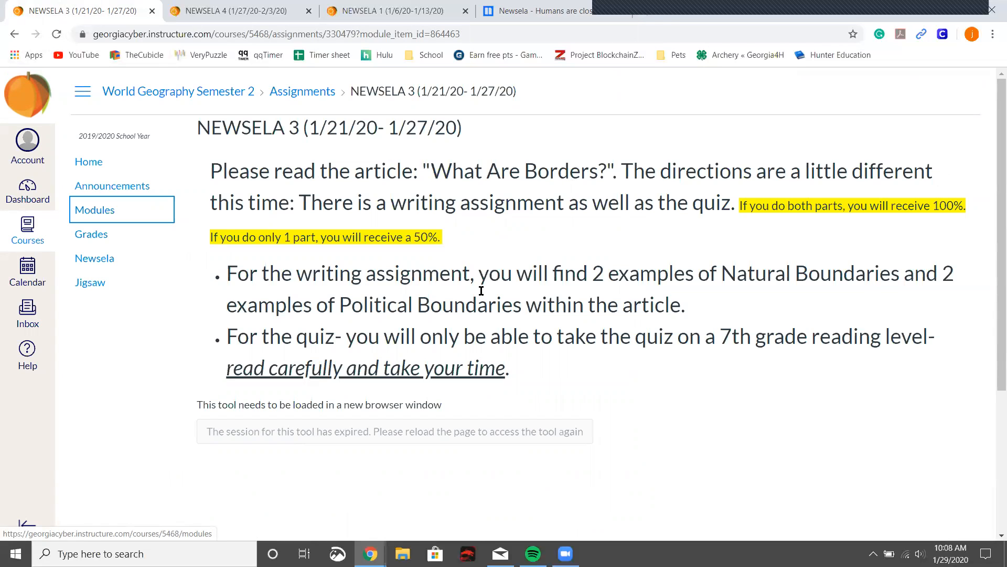
mouse_move(694, 273)
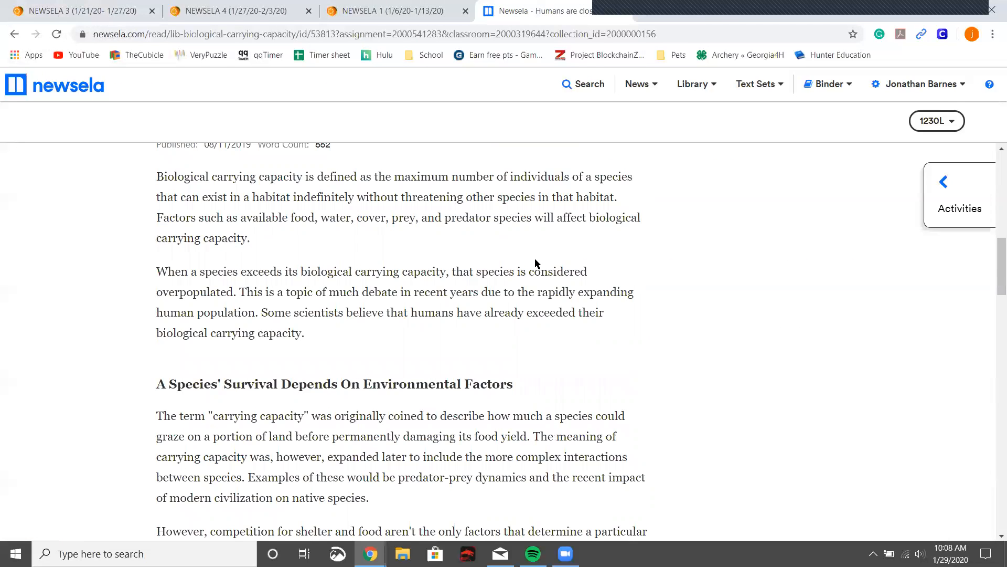
Start the Write activity from the article's Activities panel.
left_click(959, 195)
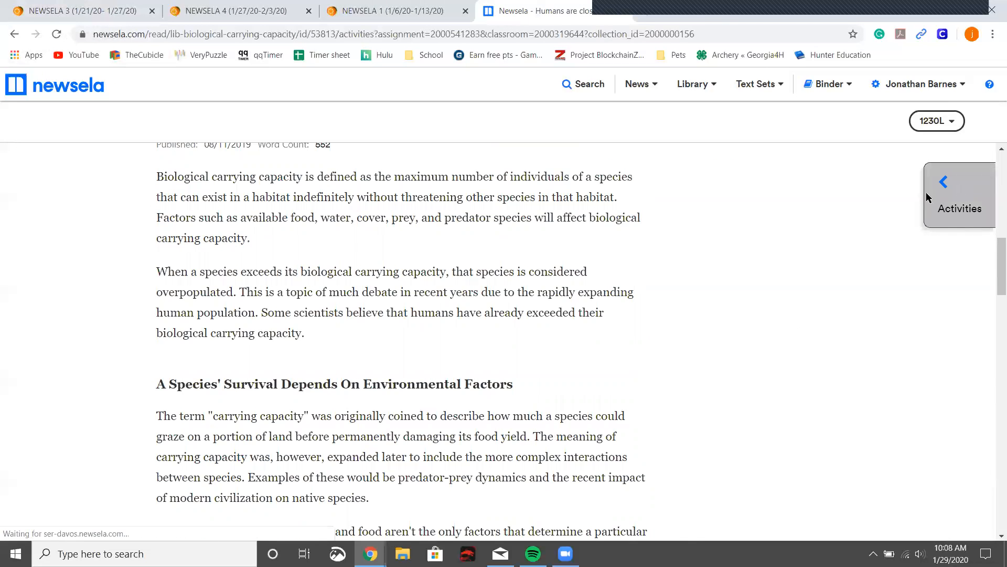
left_click(959, 193)
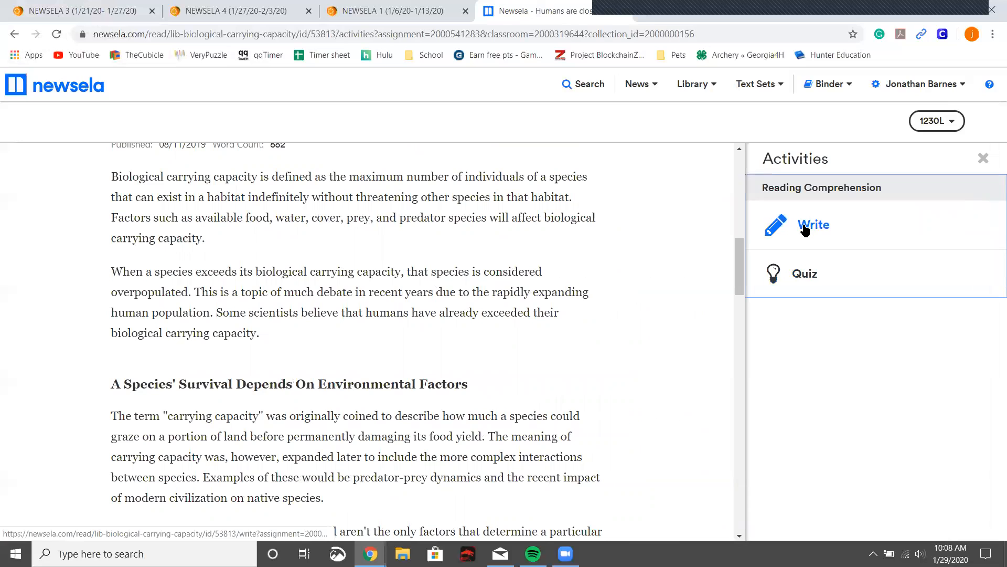
left_click(813, 225)
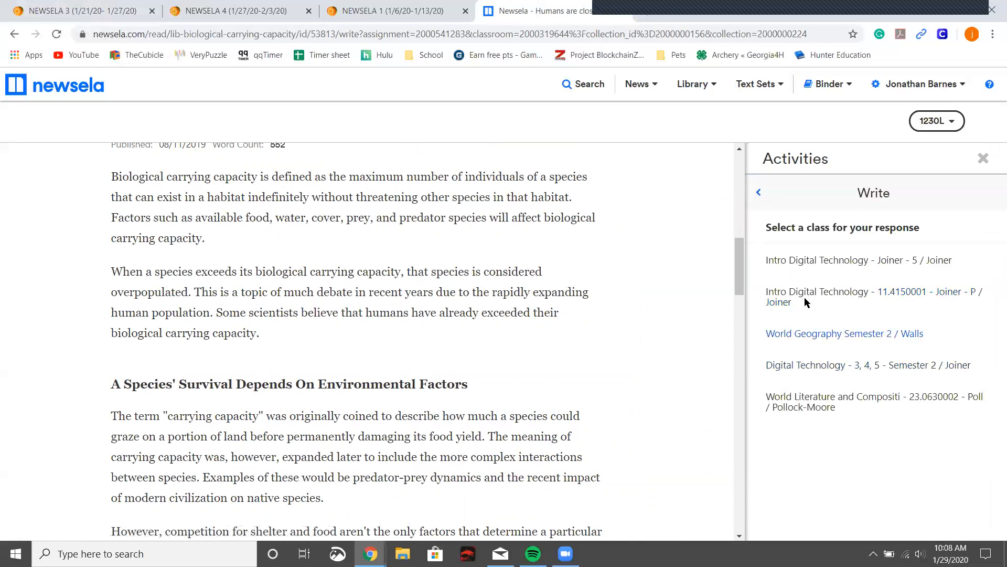
Respond as the World Geography Semester 2 class and focus the empty central-idea response box.
left_click(844, 334)
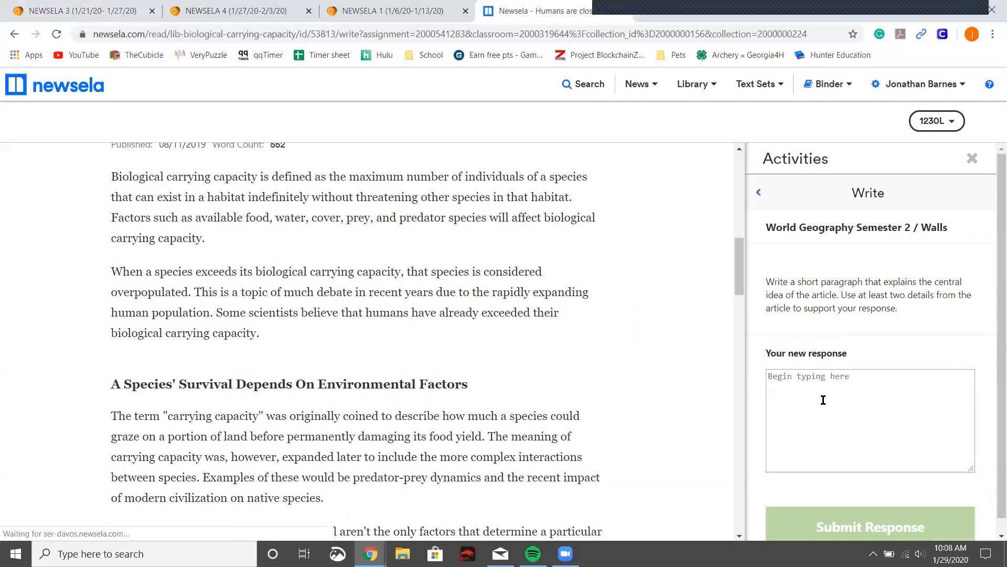
left_click(78, 10)
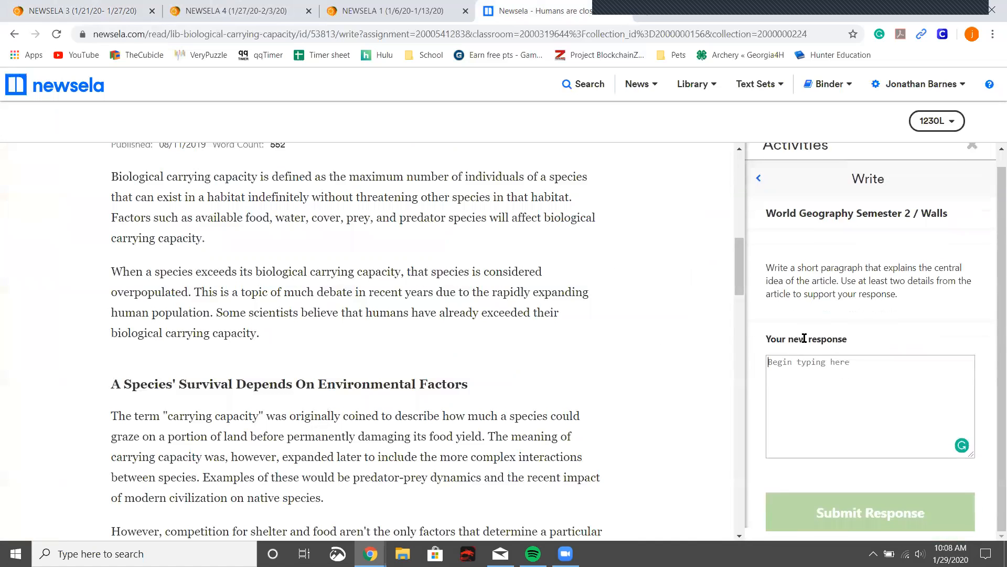
left_click(74, 11)
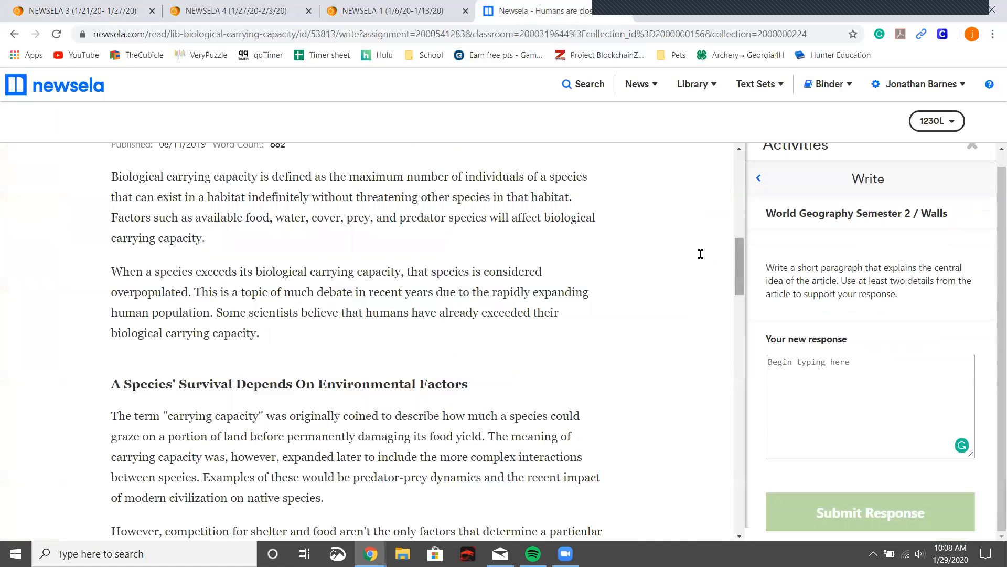
mouse_move(811, 433)
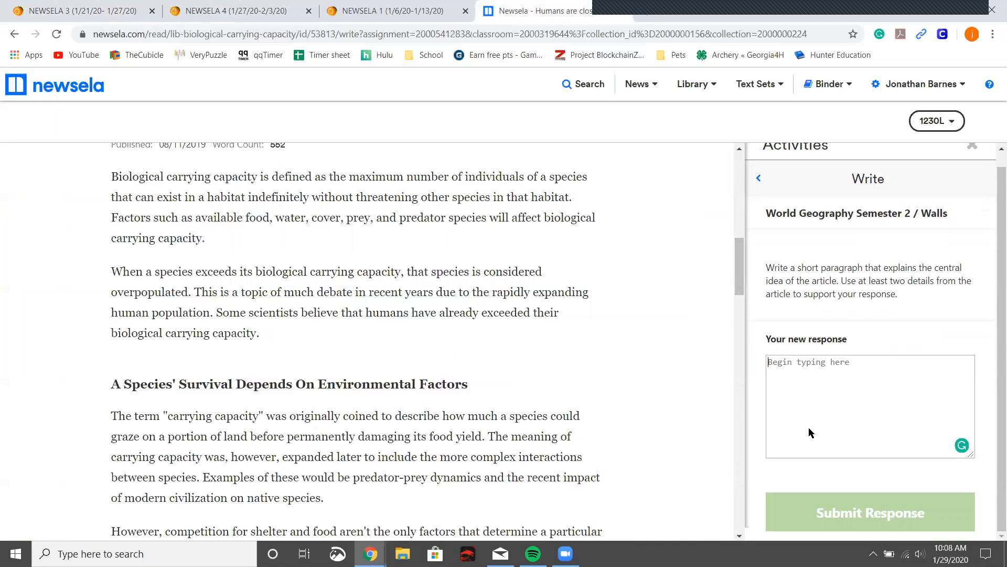
mouse_move(680, 308)
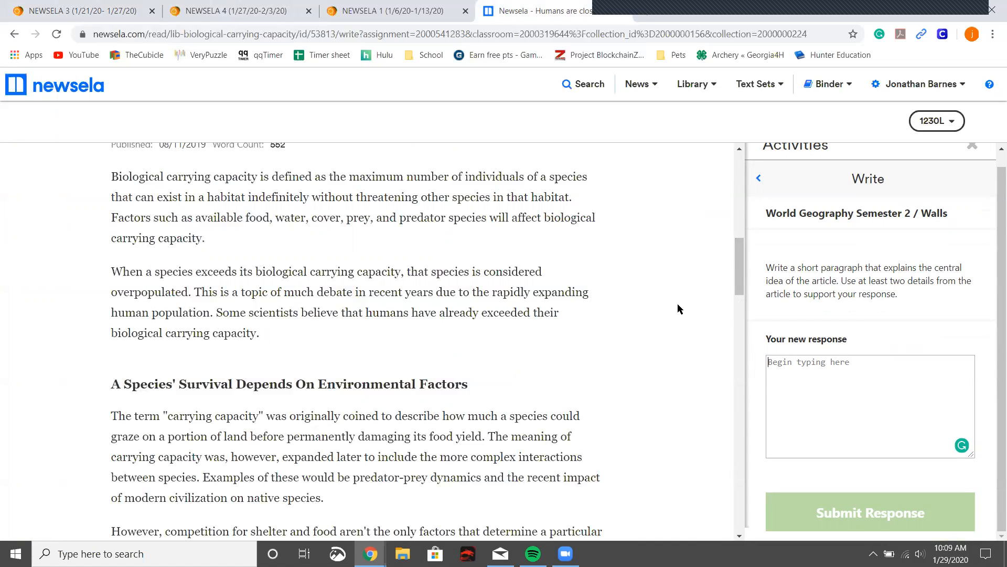
mouse_move(308, 80)
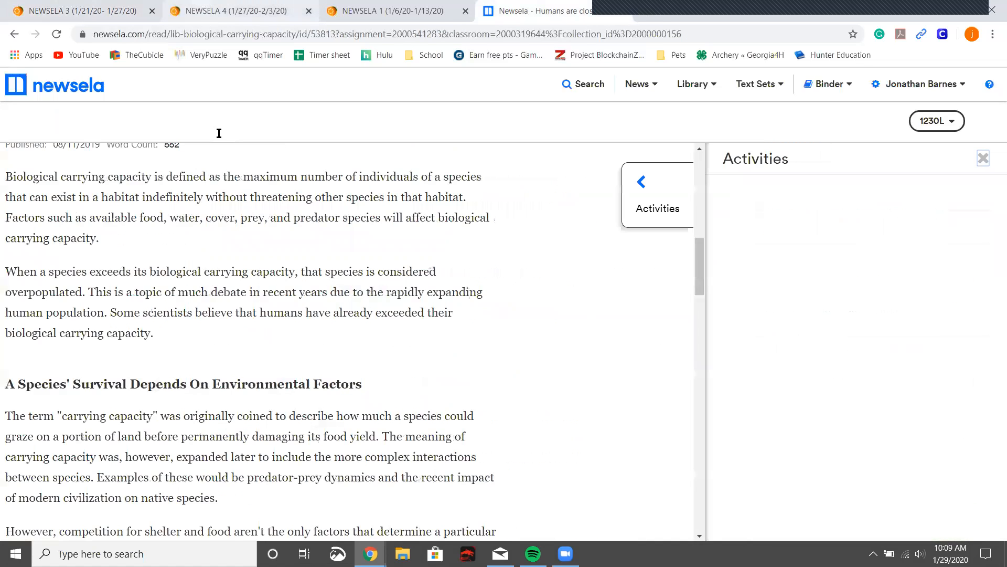
Review the NEWSELA 4 and NEWSELA 1 assignment pages, then return to the article.
left_click(243, 10)
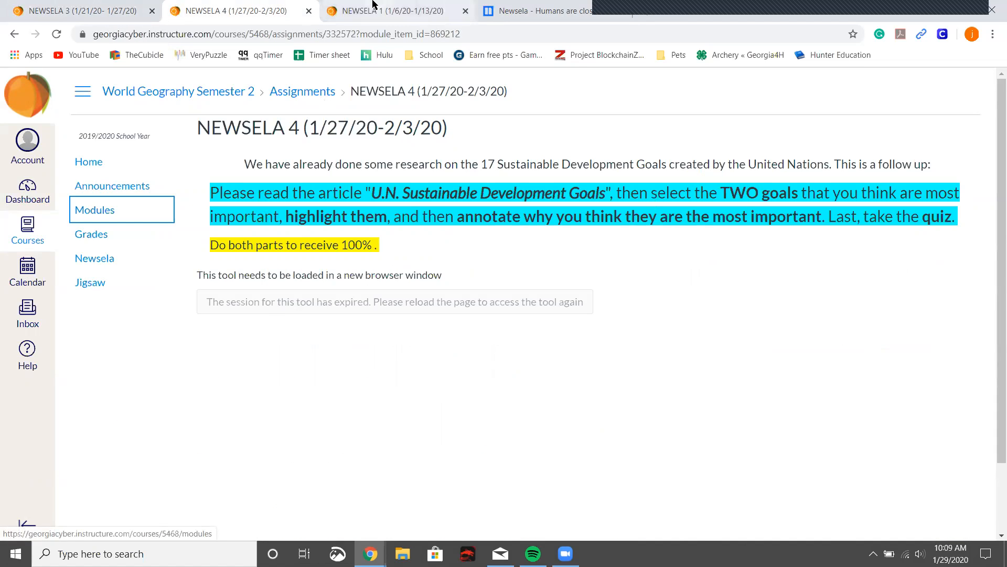
left_click(390, 9)
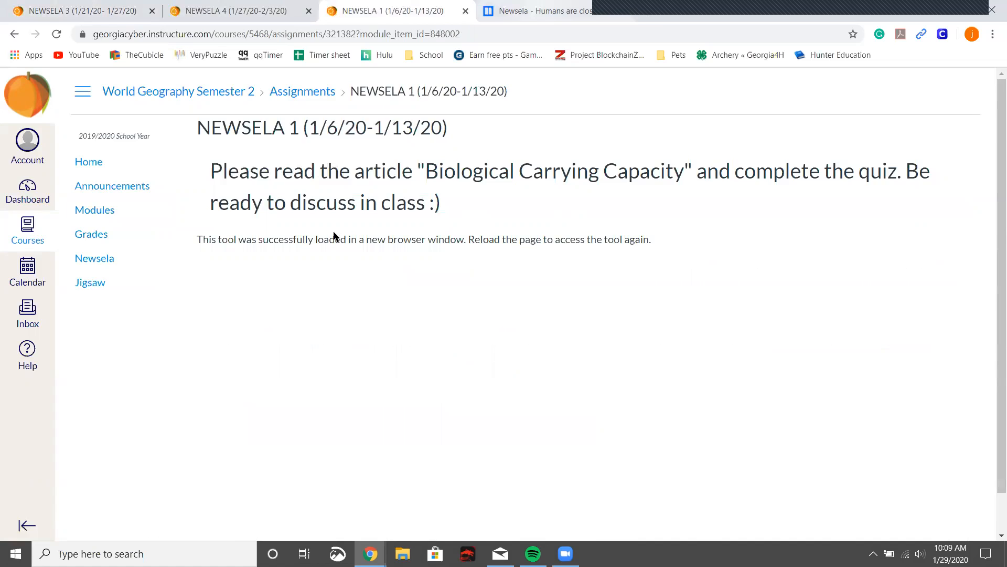
left_click(545, 9)
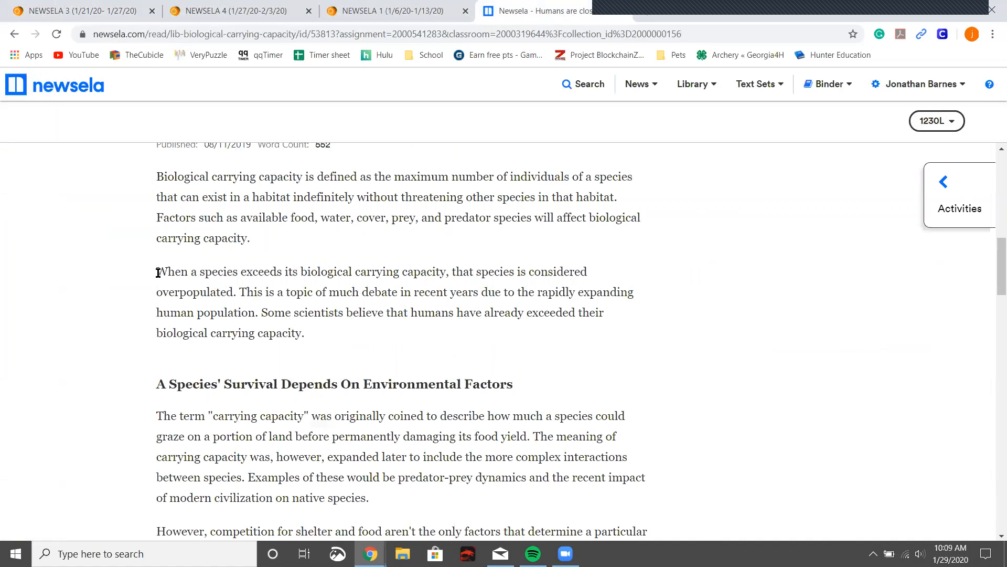
Highlight the opening of the species-exceeding-carrying-capacity sentence in green and start its annotation note.
left_click_drag(156, 271, 303, 270)
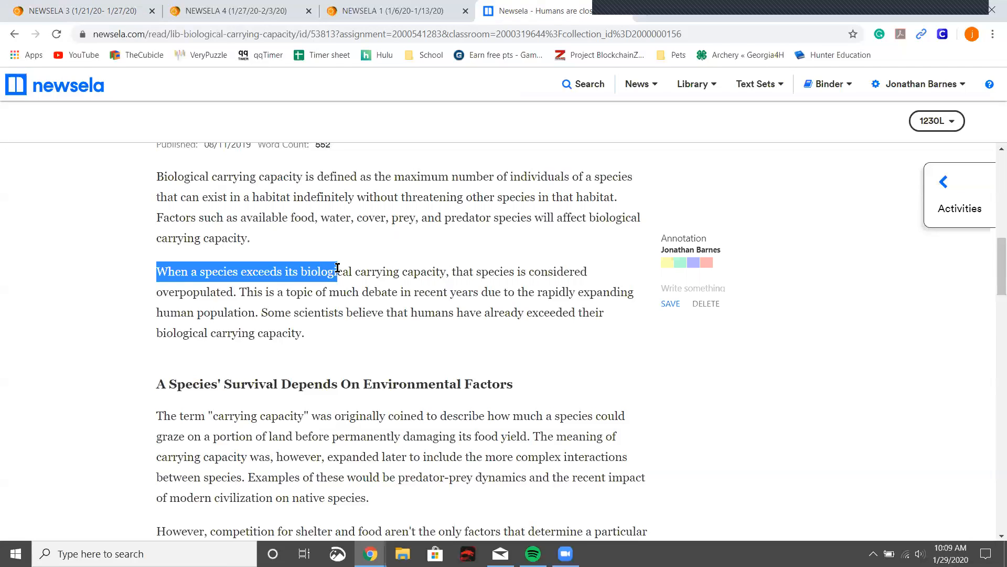
mouse_move(680, 263)
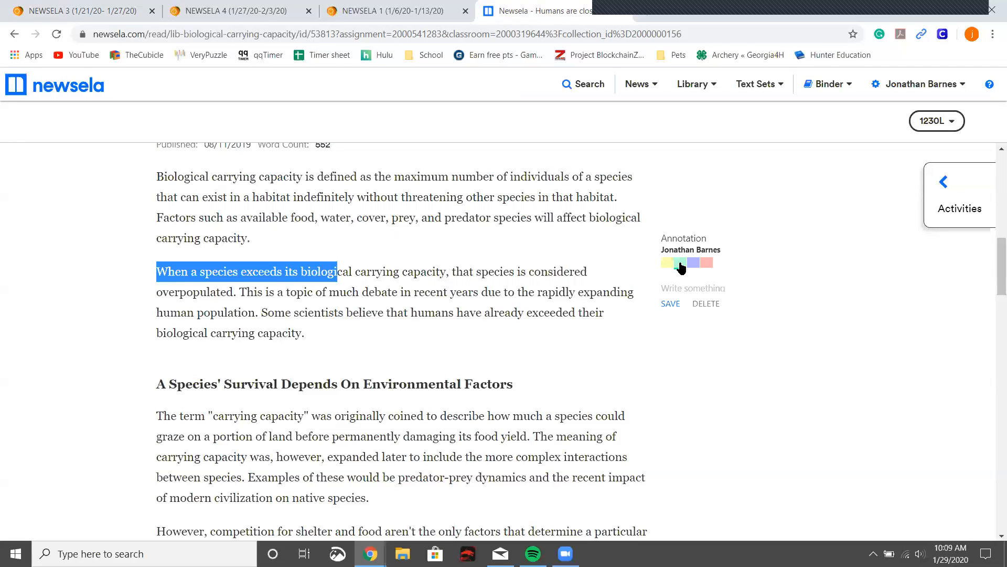
left_click(680, 263)
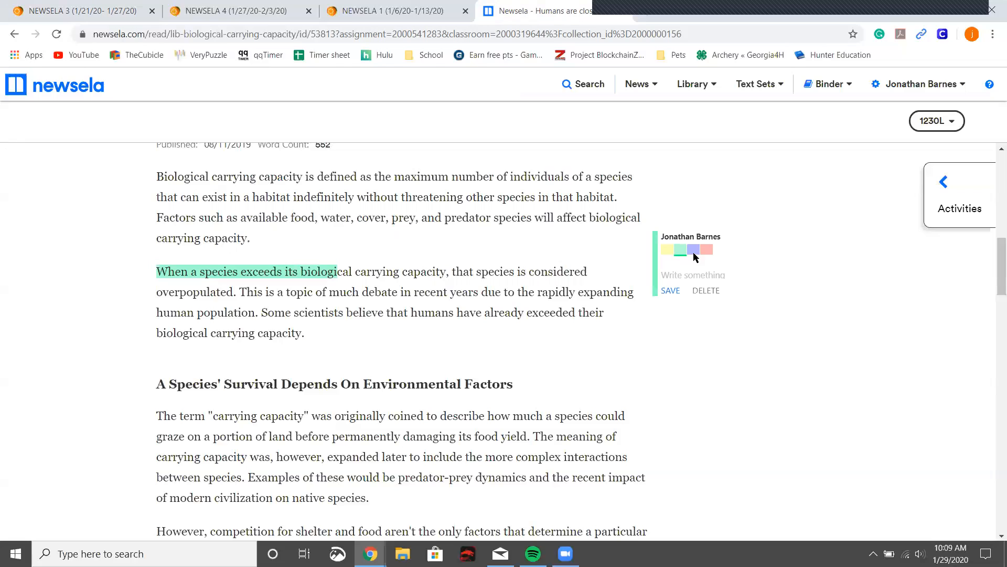
left_click(672, 275)
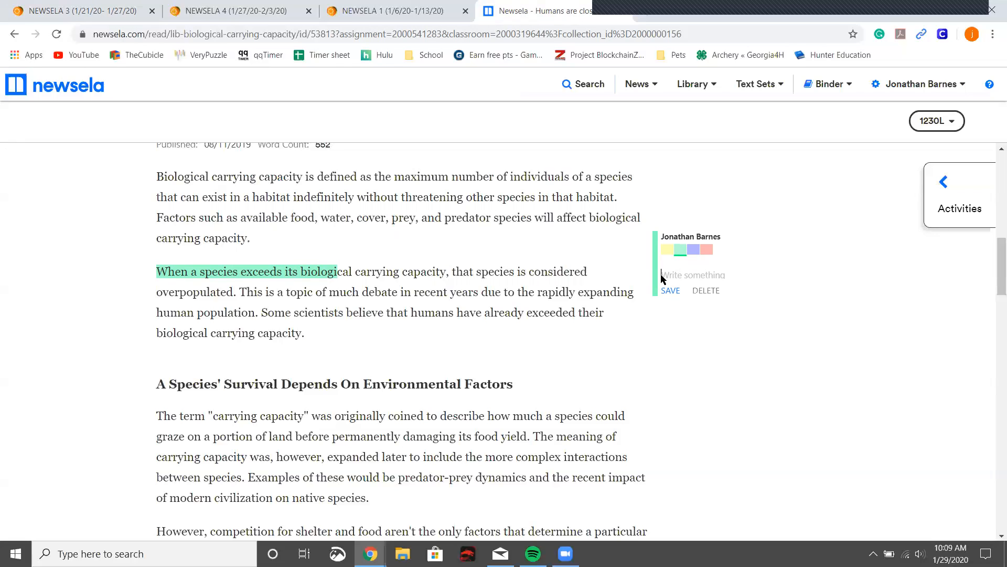
Reread the NEWSELA 1 and NEWSELA 4 assignment instructions in Canvas.
left_click(406, 10)
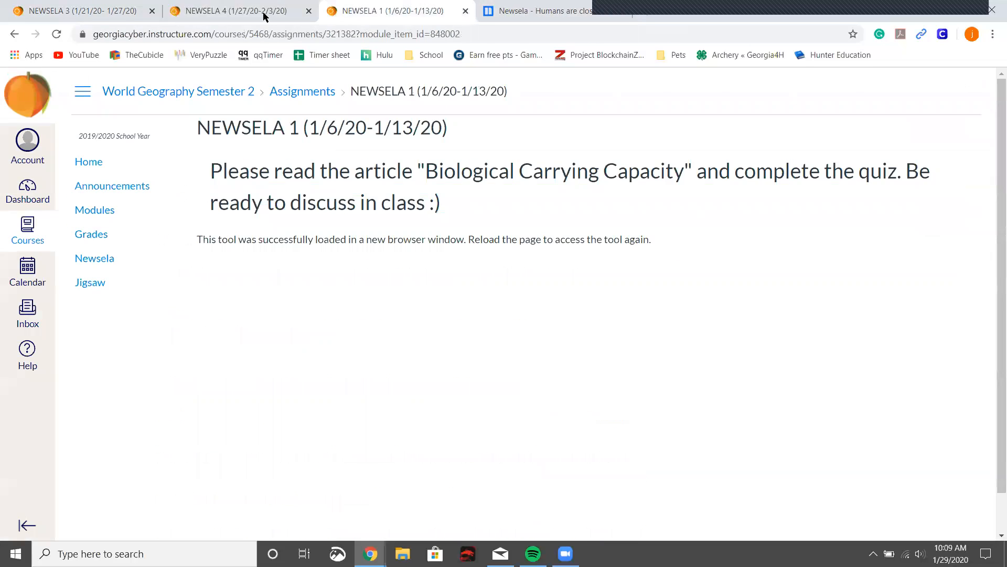
left_click(245, 11)
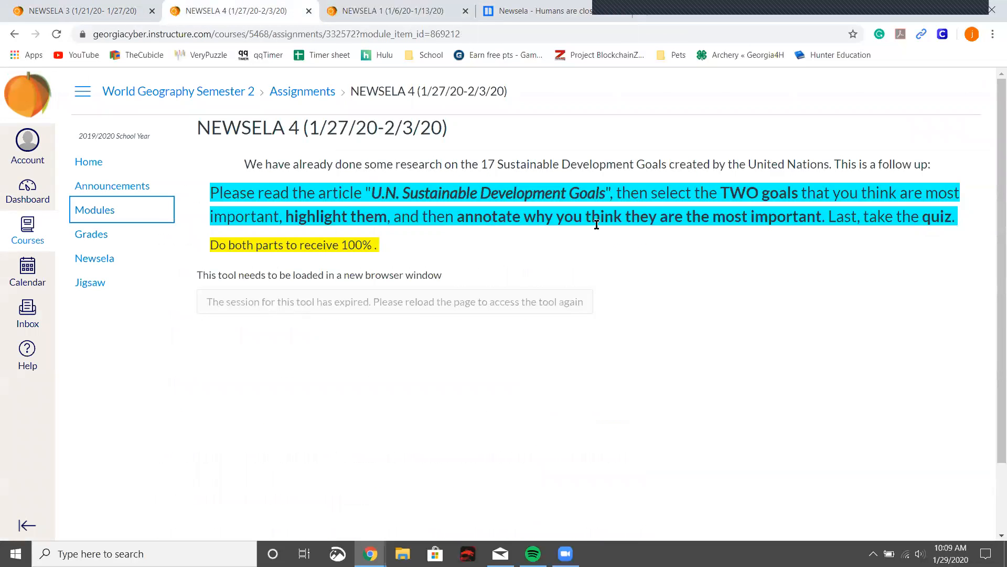
mouse_move(789, 223)
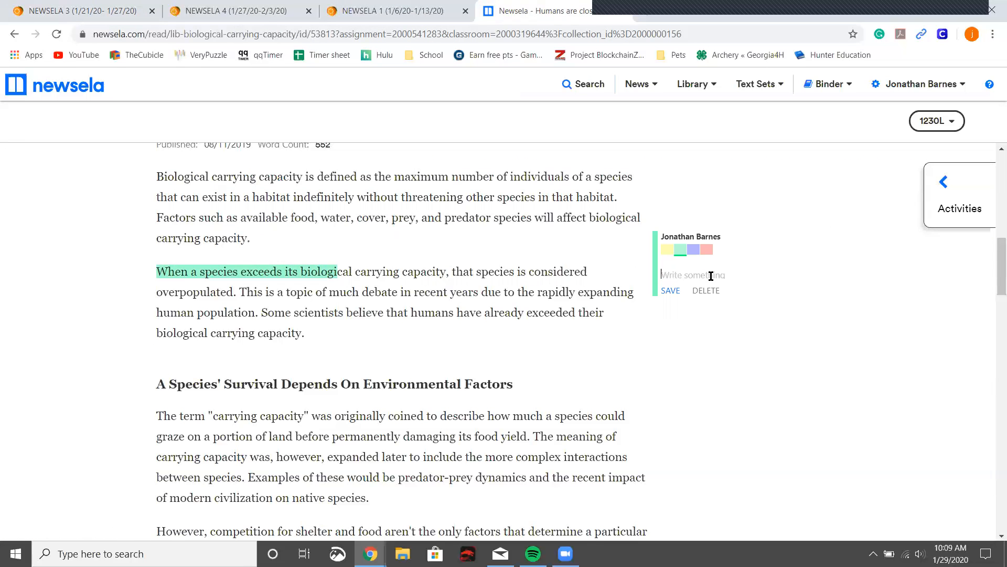
mouse_move(665, 268)
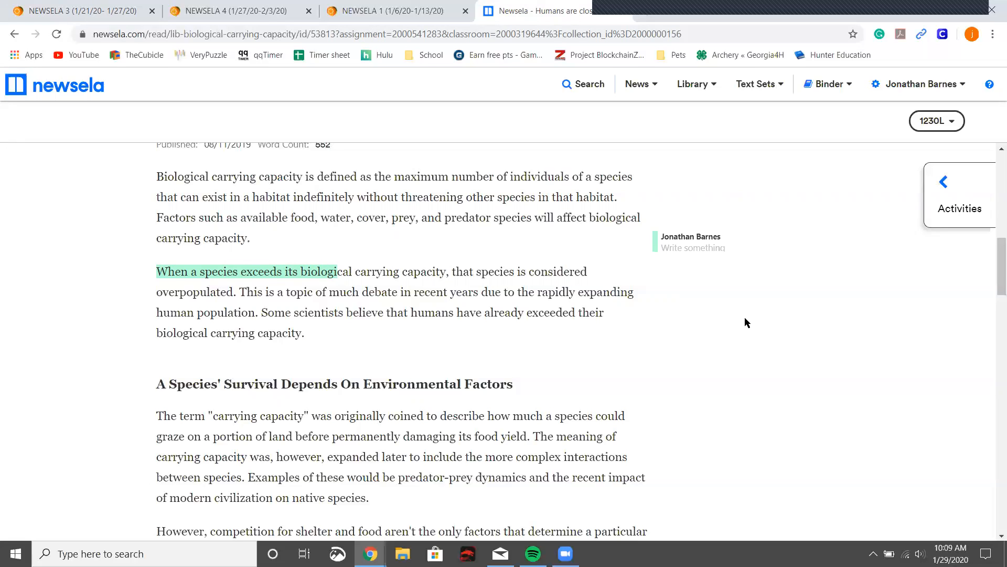
mouse_move(653, 318)
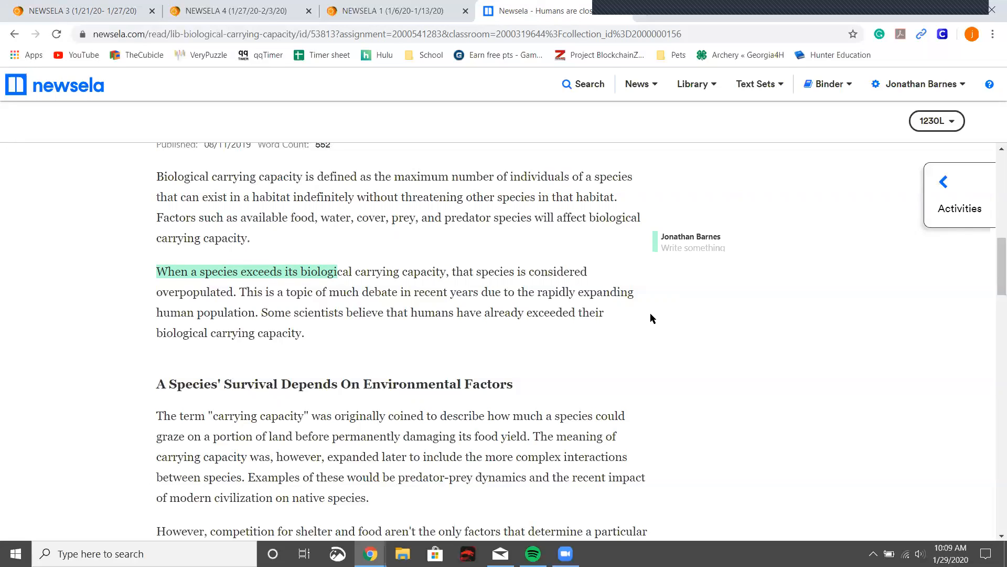
mouse_move(686, 243)
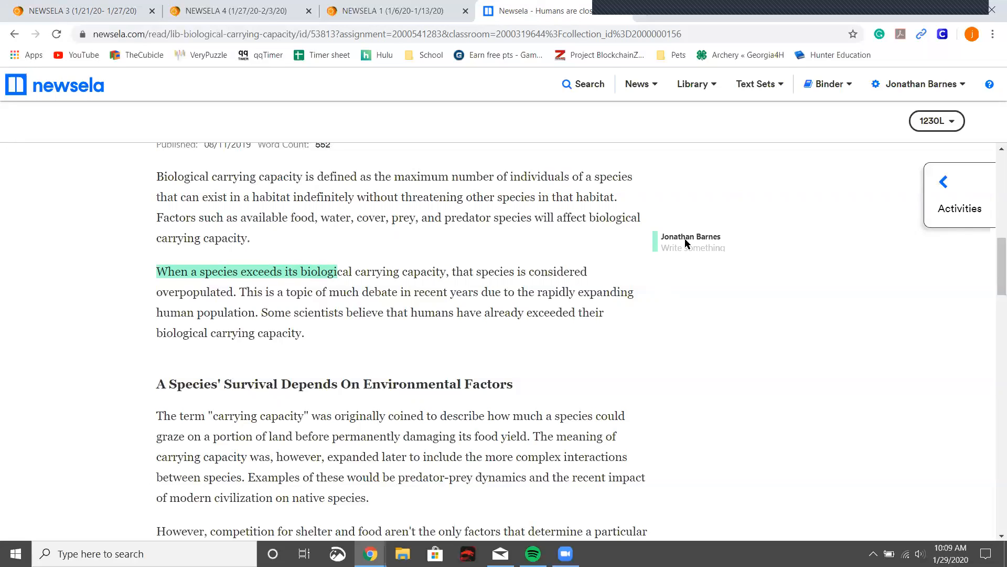
mouse_move(665, 388)
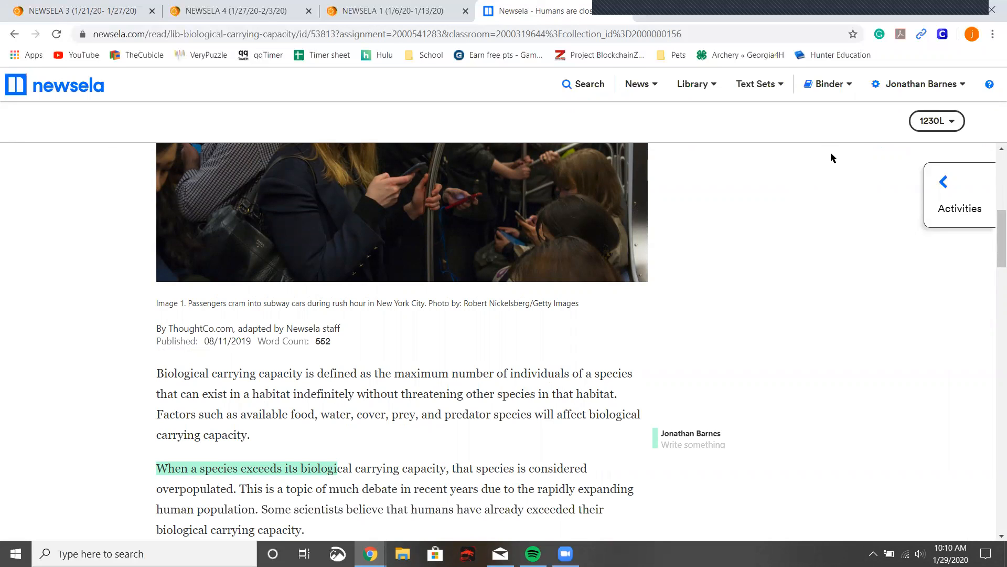
mouse_move(821, 153)
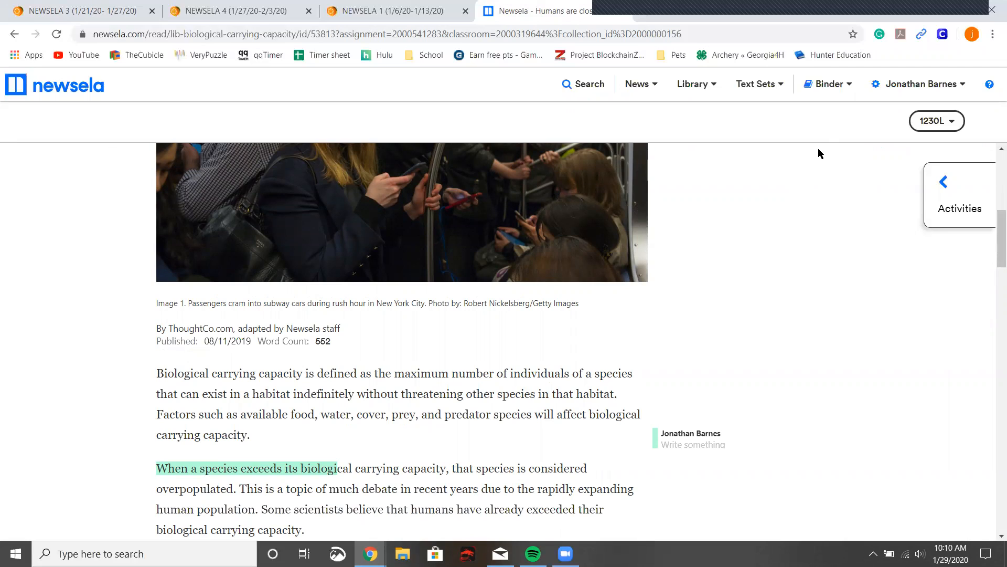